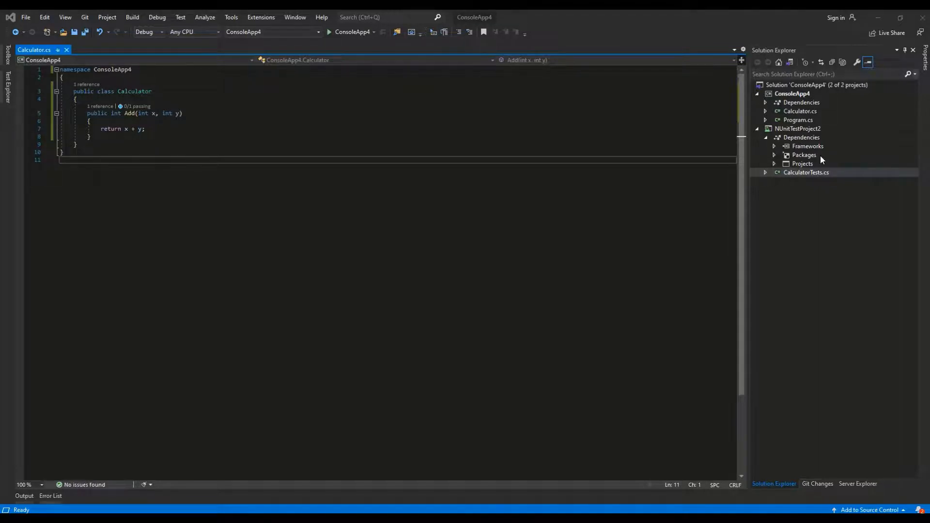
# - Open CalculatorTests.cs from Solution Explorer to review the Add(1, 1) equals 2 test
pyautogui.doubleClick(806, 172)
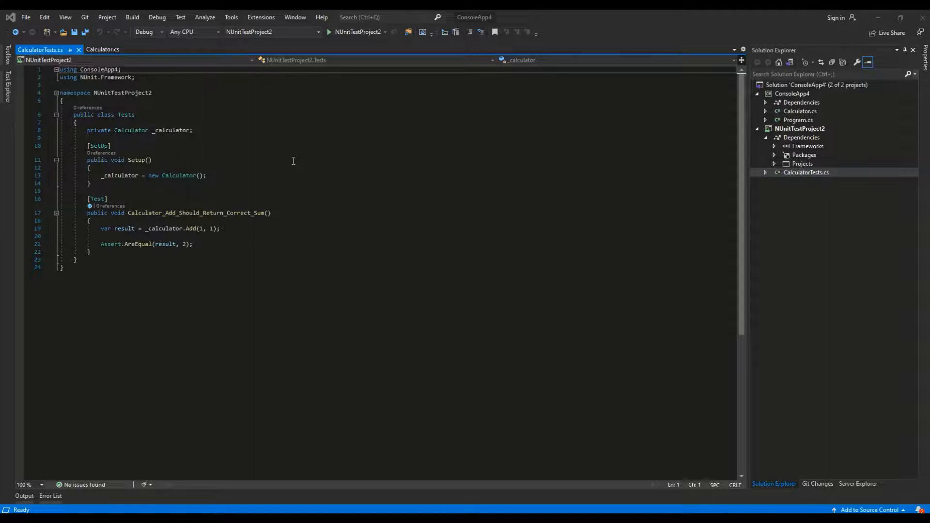
pyautogui.moveTo(227, 146)
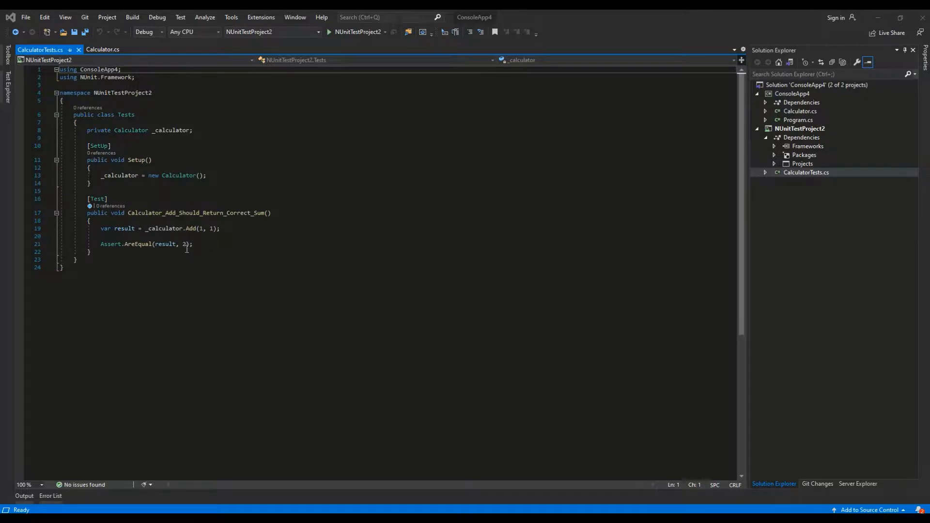
pyautogui.moveTo(211, 227)
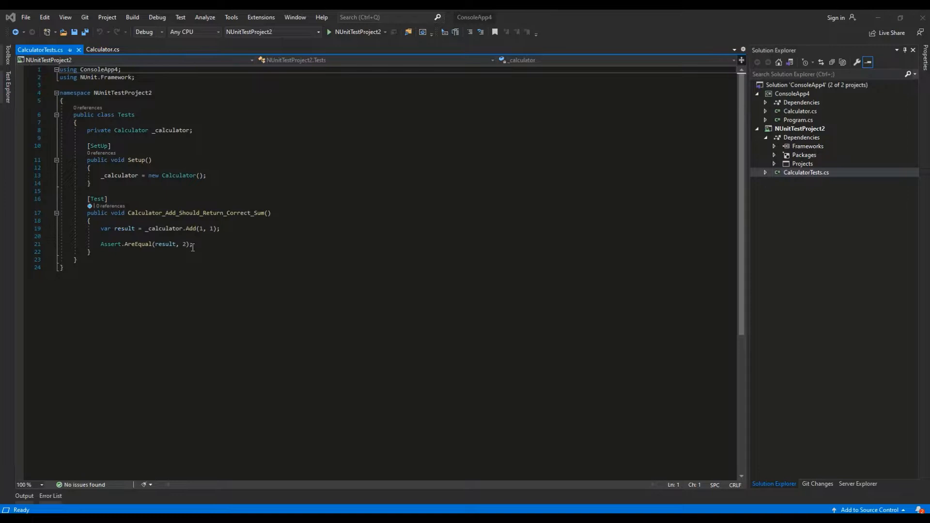
# - Find 'test explorer' via the Ctrl+Q search box and open the Test Explorer window
pyautogui.click(385, 17)
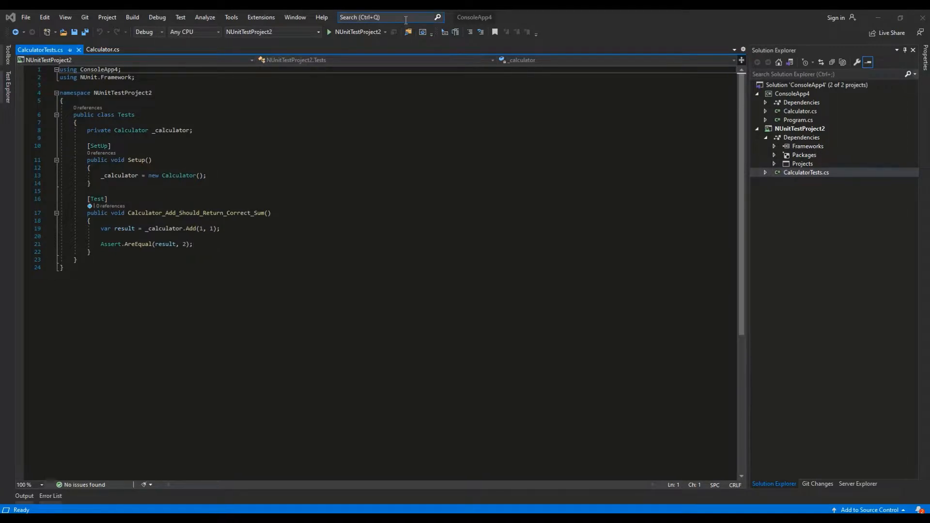
pyautogui.click(389, 17)
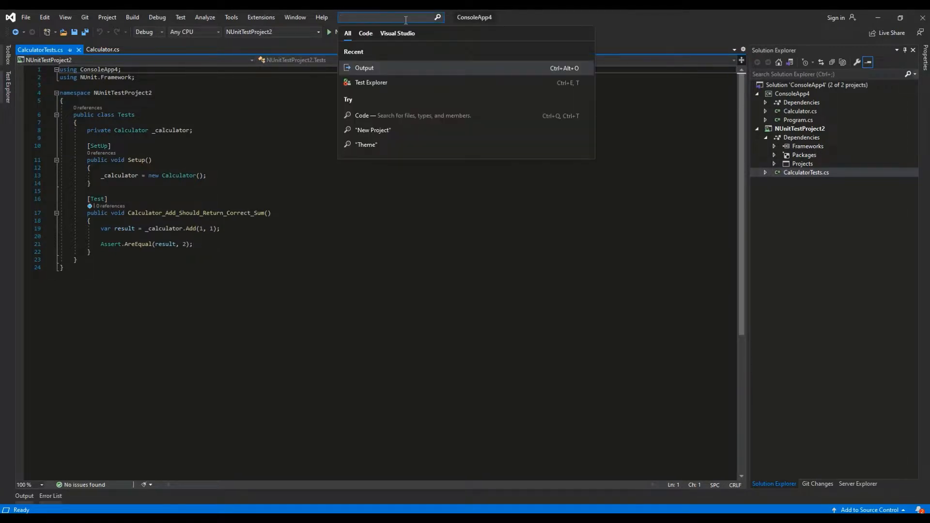
pyautogui.write('test explorer')
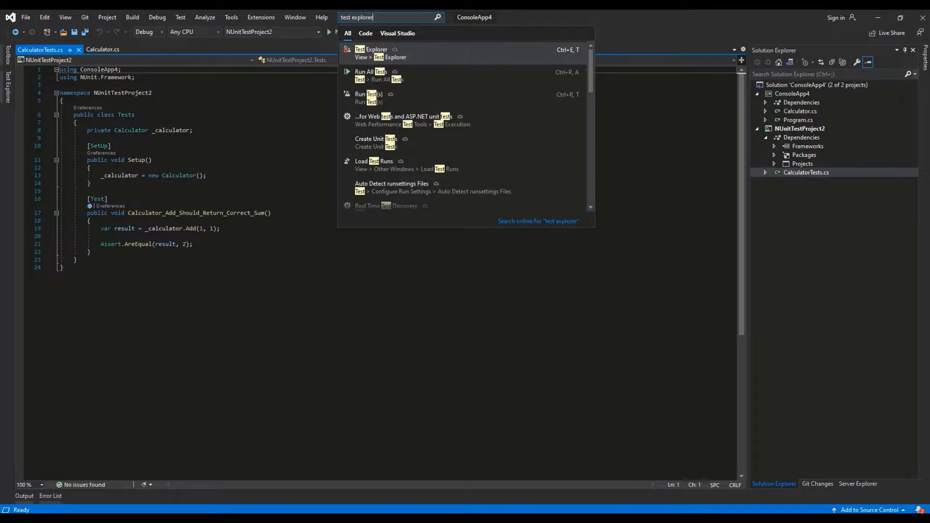
pyautogui.click(371, 53)
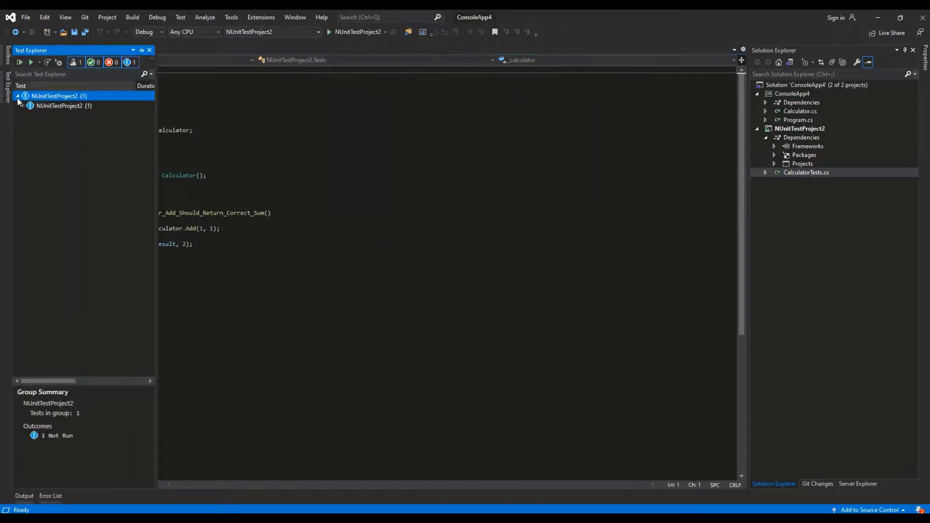
# - Expand NUnitTestProject2, run Calculator_Add_Should_Return_Correct_Sum and get 1 passed, 0 failed
pyautogui.click(23, 106)
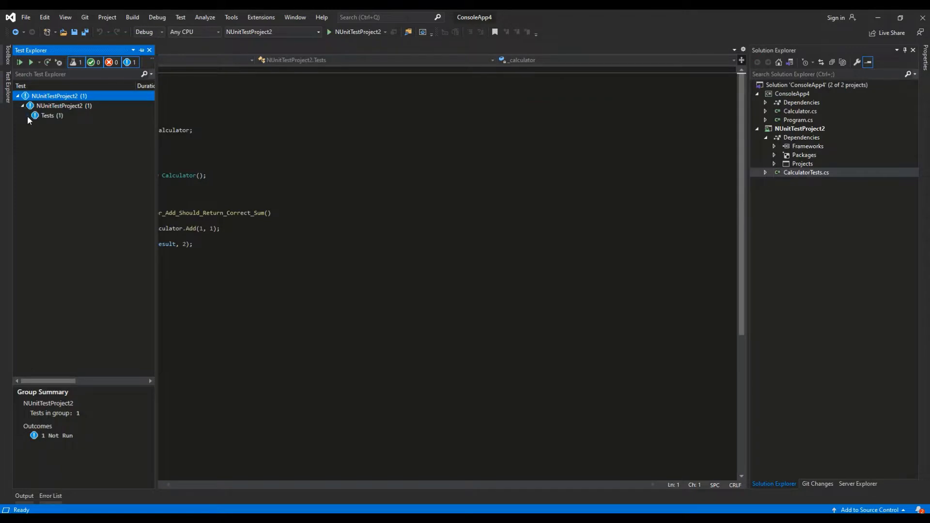
pyautogui.click(29, 116)
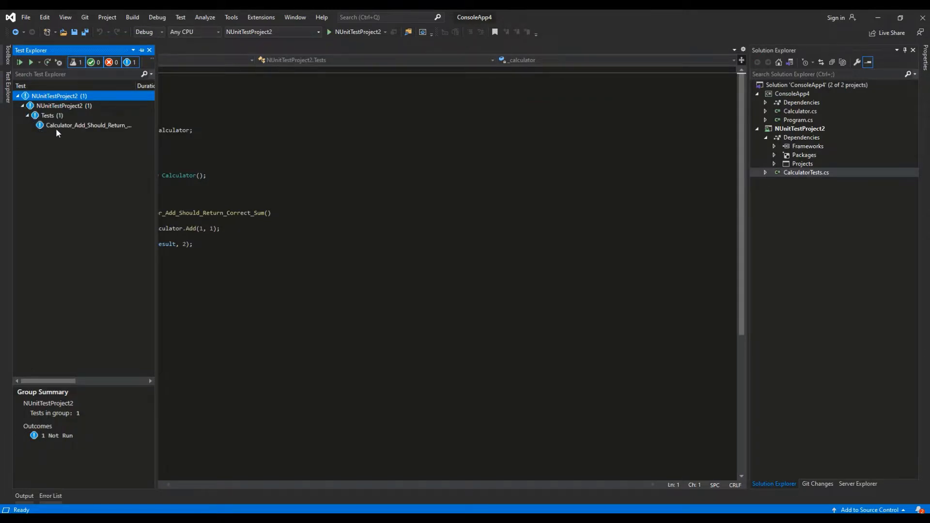
pyautogui.click(82, 125)
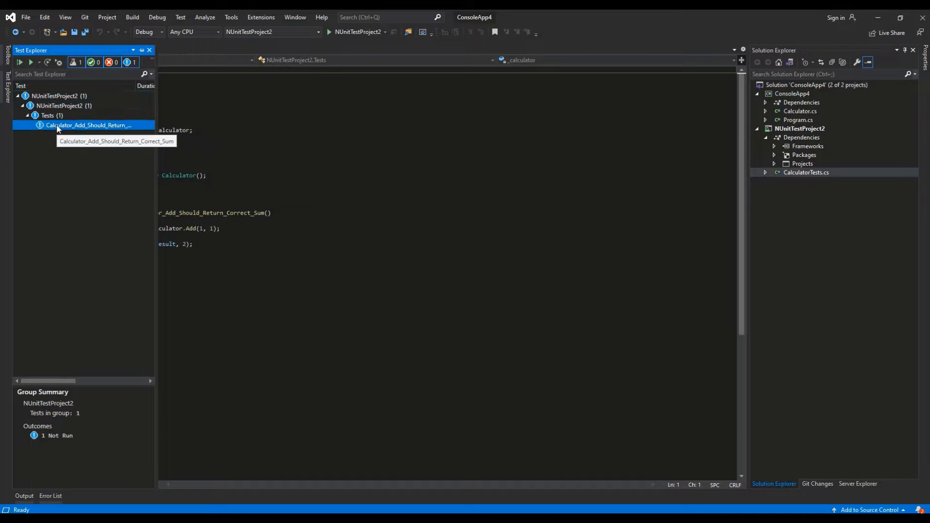
pyautogui.click(77, 125)
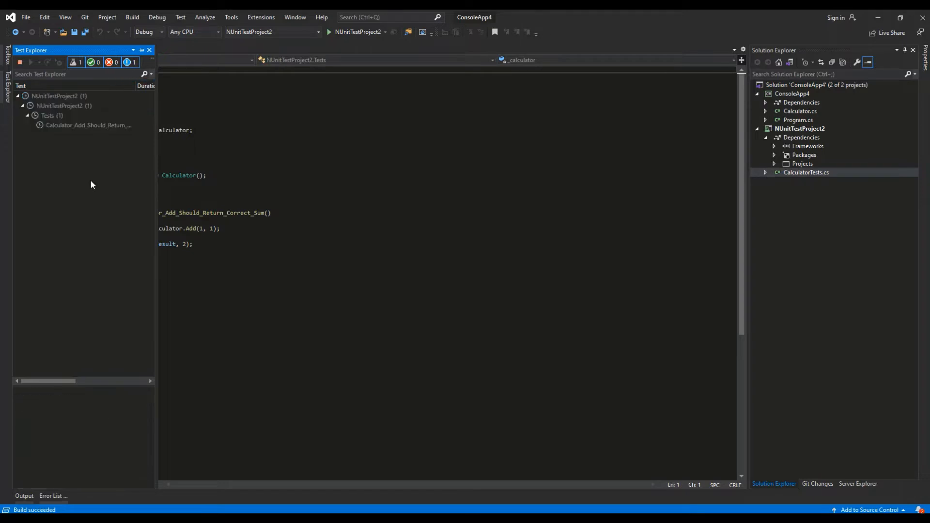
pyautogui.click(18, 63)
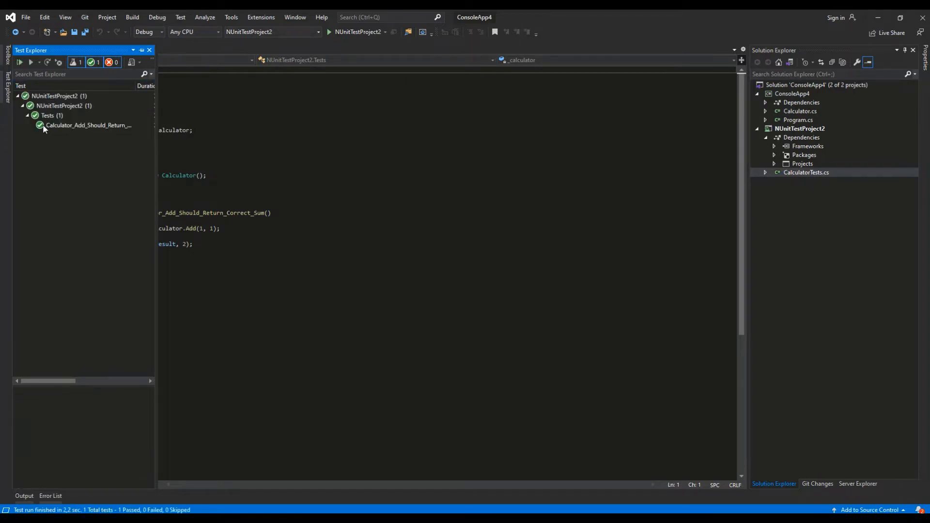
pyautogui.moveTo(43, 128)
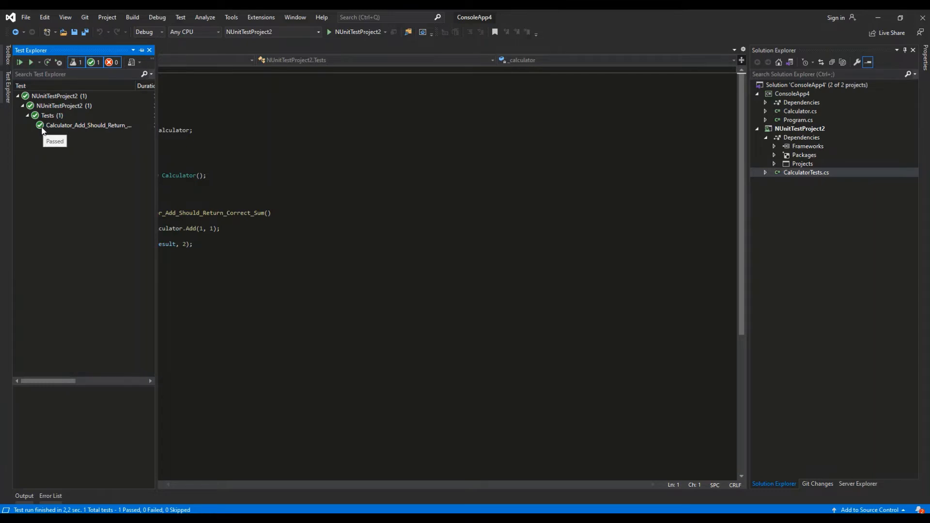